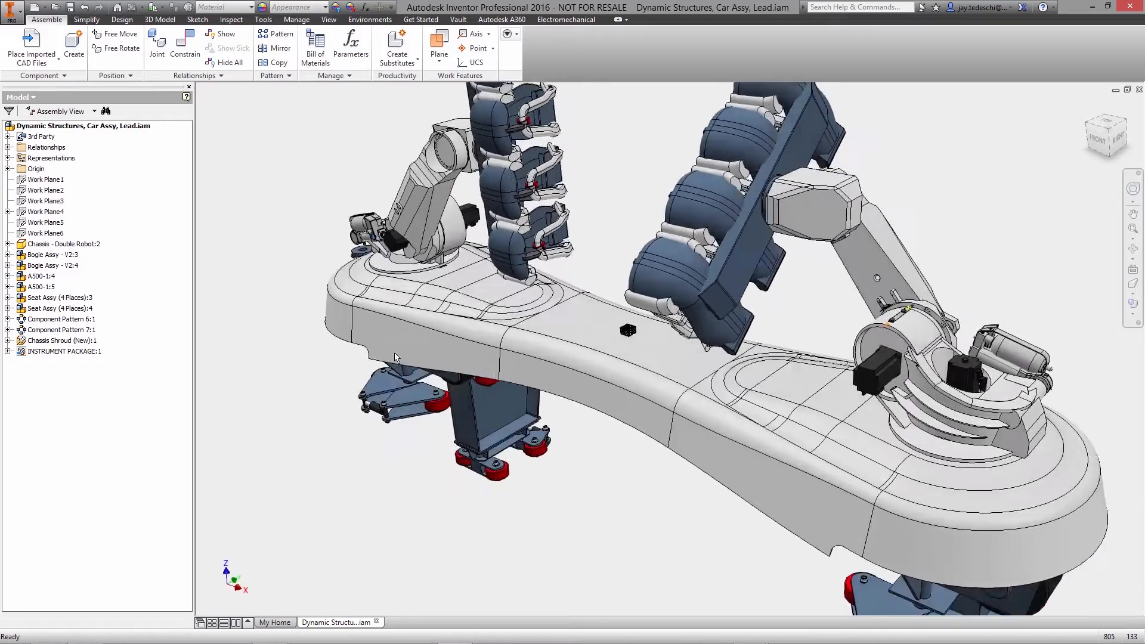
- Begin in-place editing of the Chassis Shroud part within the car assembly
scroll("up", 3)
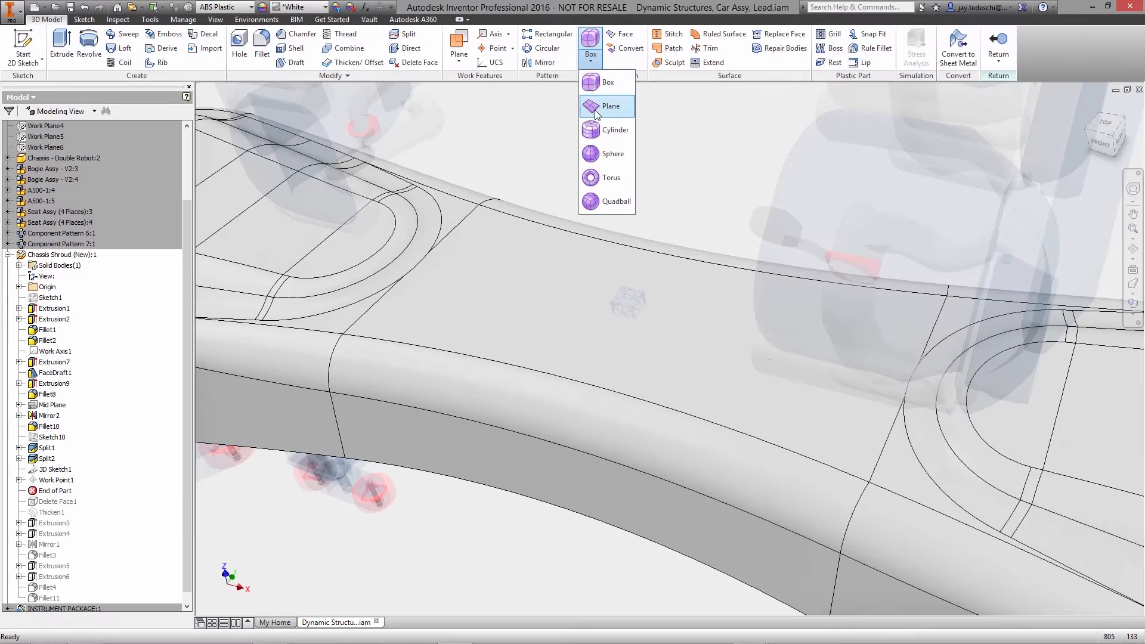
- Create freeform Plane Form1 on the shroud's top face with its size and face counts
left_click(611, 106)
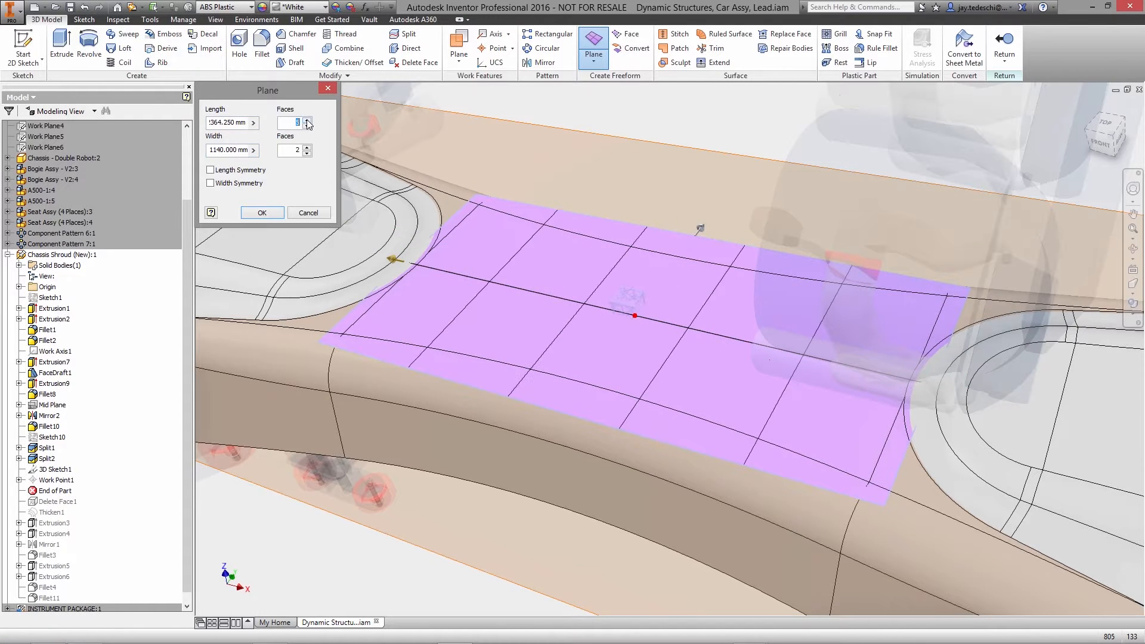
left_click(262, 212)
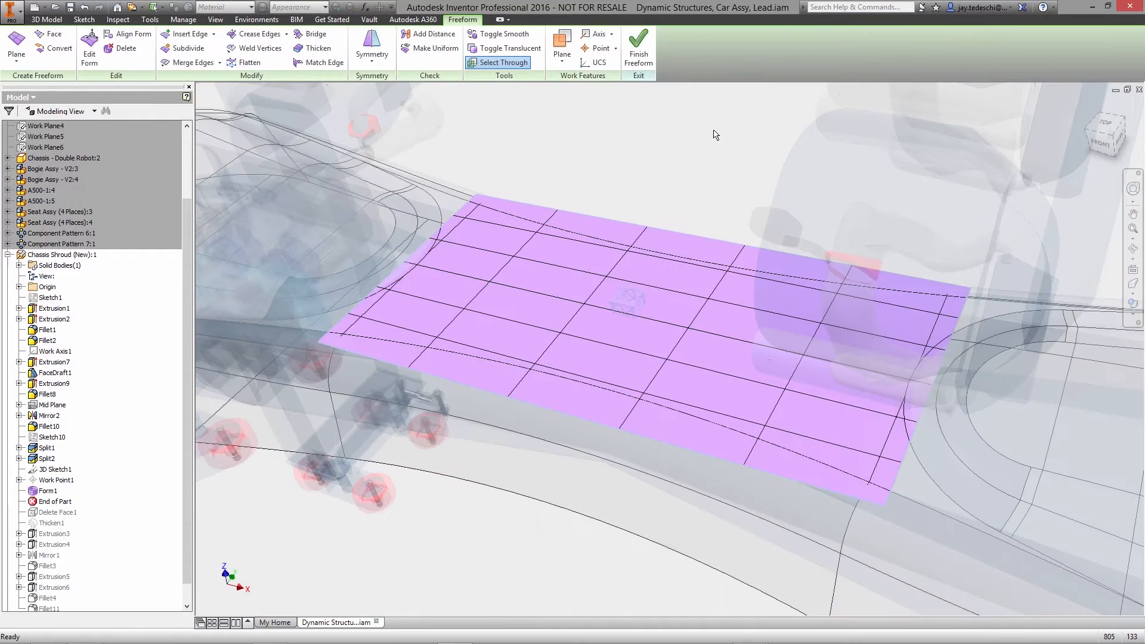
- Match the freeform plane's long edge to the shroud's curved top edge
left_click(323, 63)
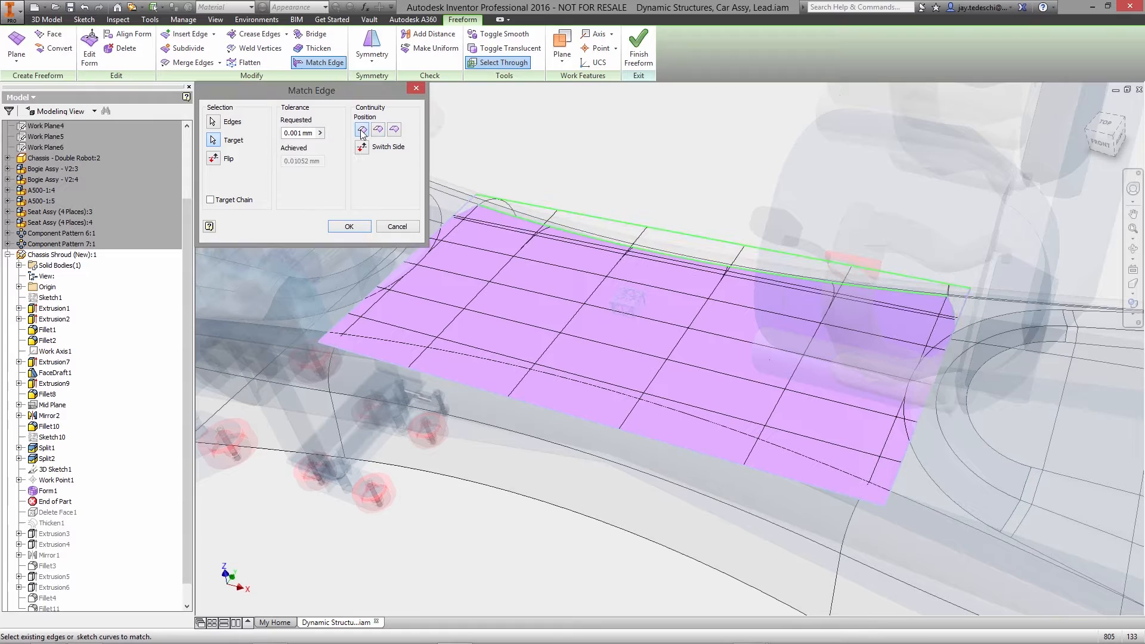
left_click(349, 226)
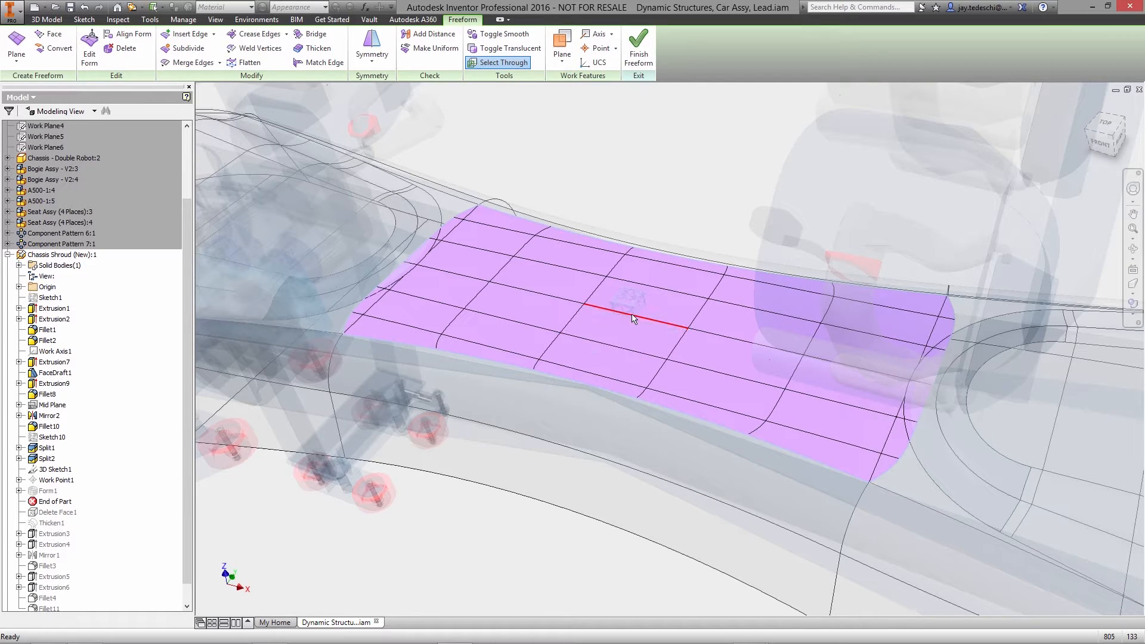
- Edit Form with Soft Modification, Rectangle falloff of 100, raising the plane's centre into a bulge
right_click(634, 320)
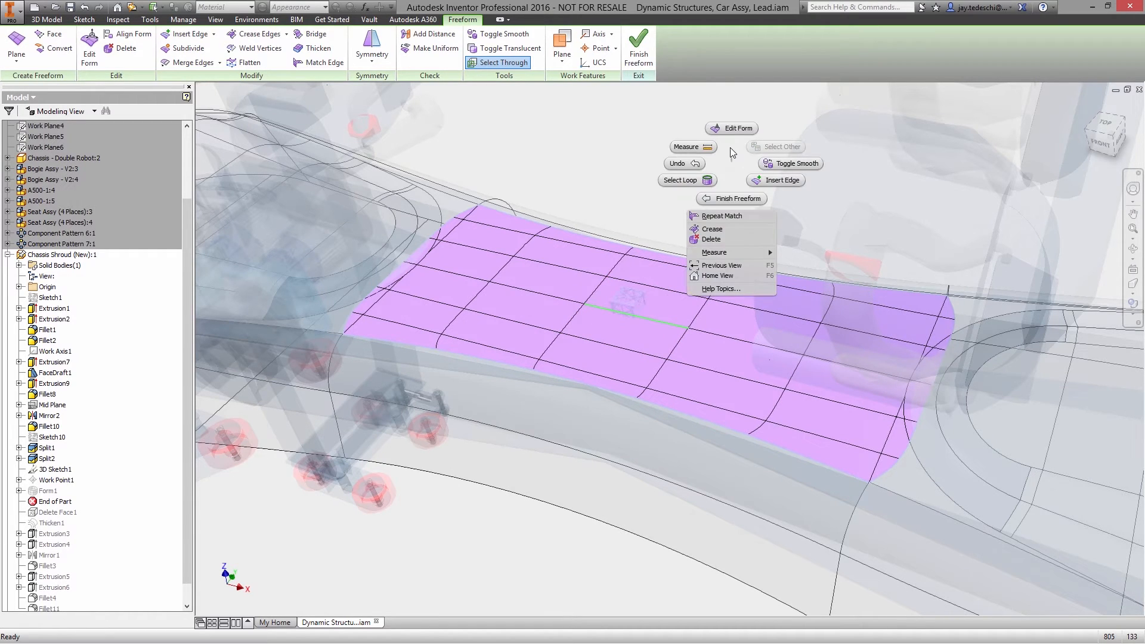
left_click(732, 128)
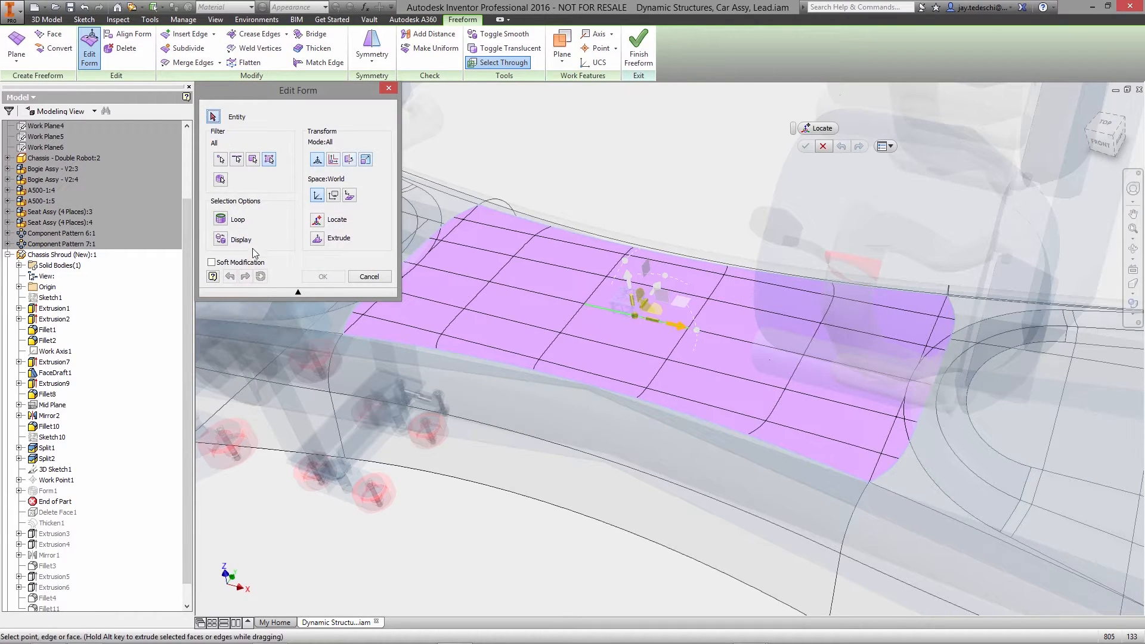
left_click(212, 262)
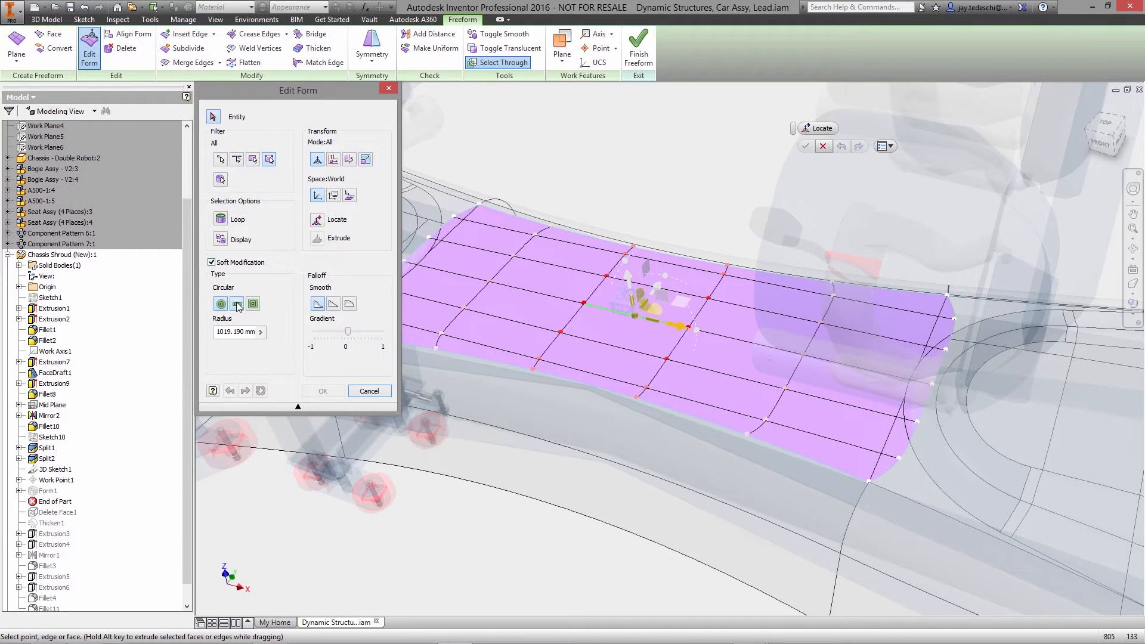
left_click(236, 303)
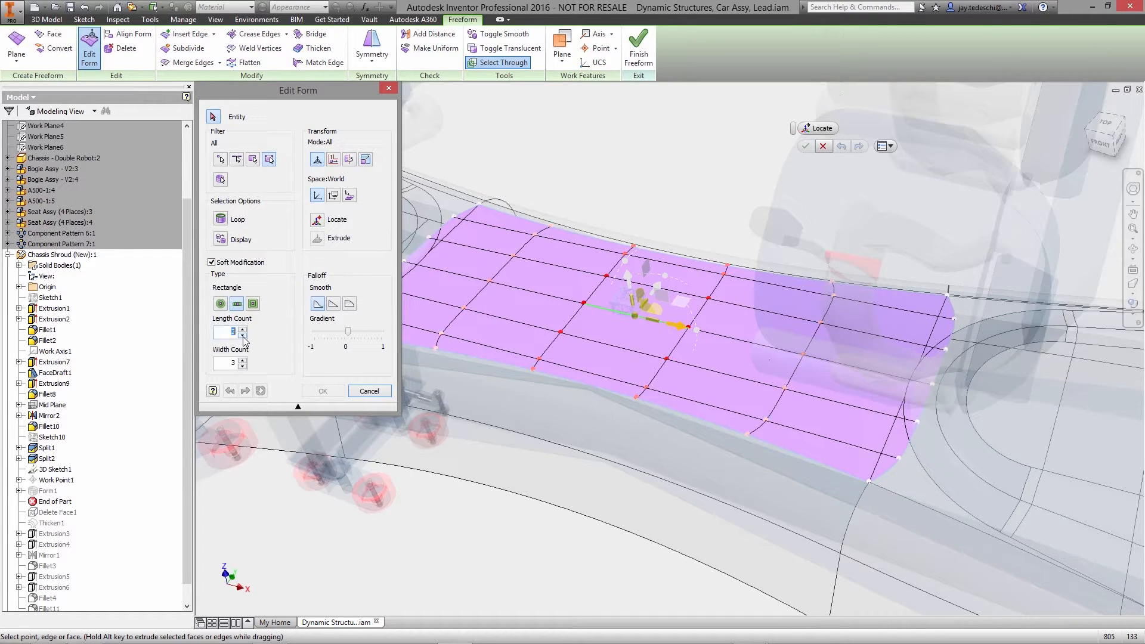
left_click(242, 335)
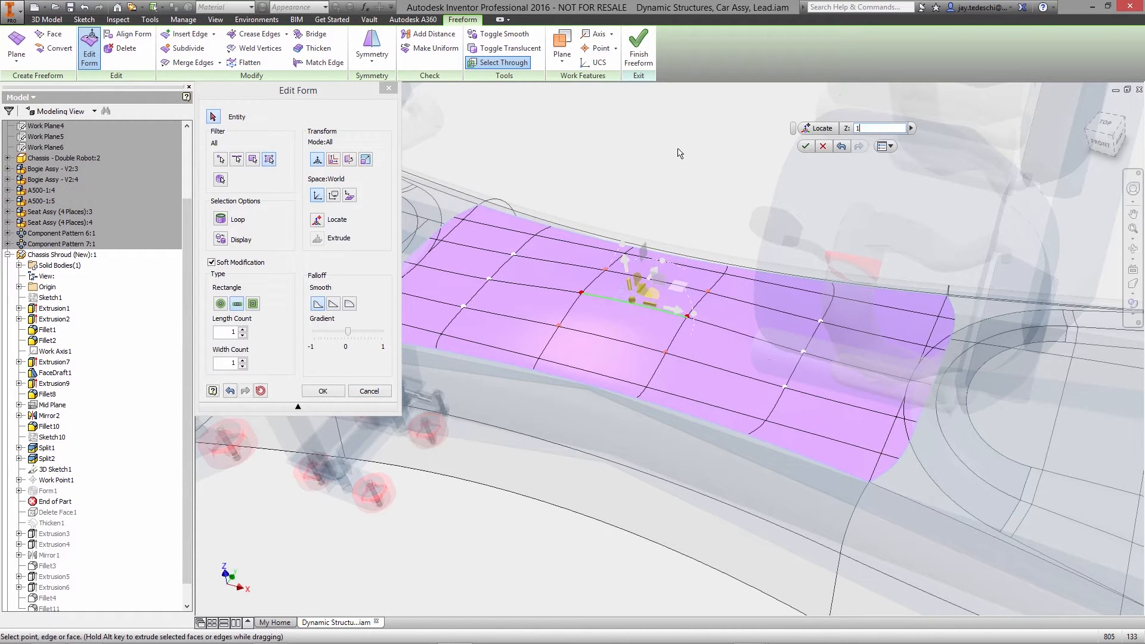
type("100")
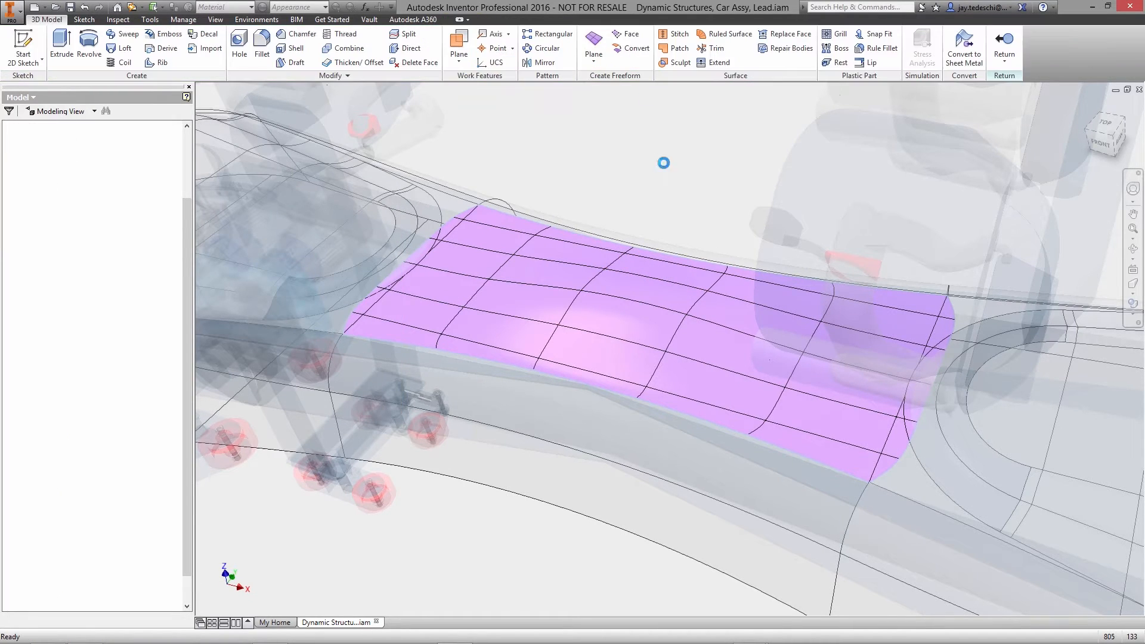
- Replace the shroud's original top face with the bulged freeform surface
left_click(790, 33)
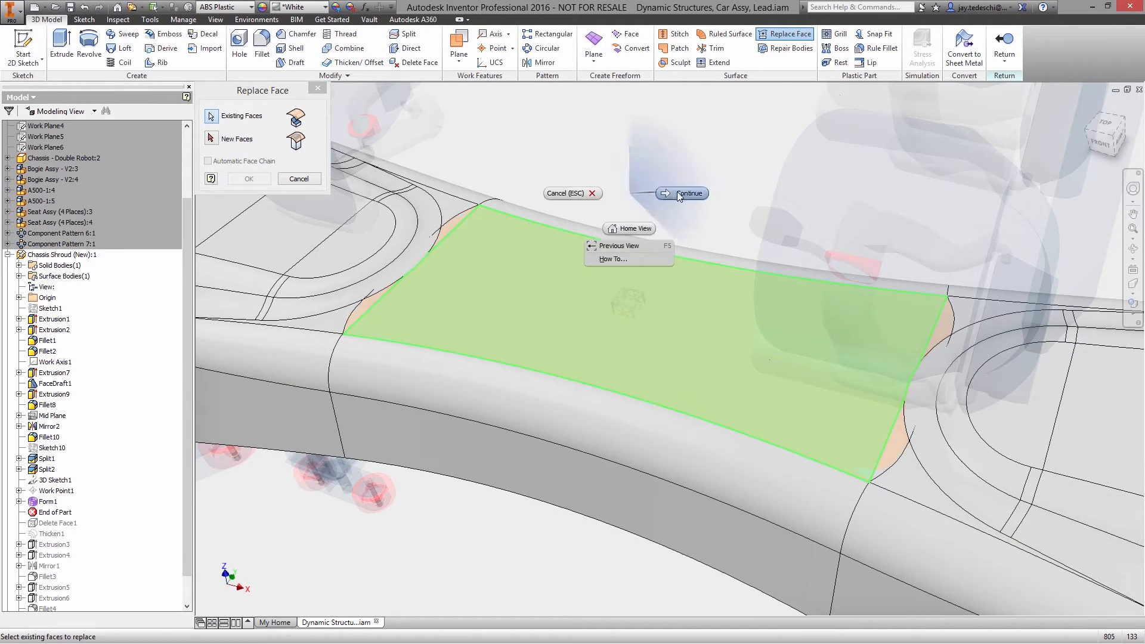
left_click(686, 194)
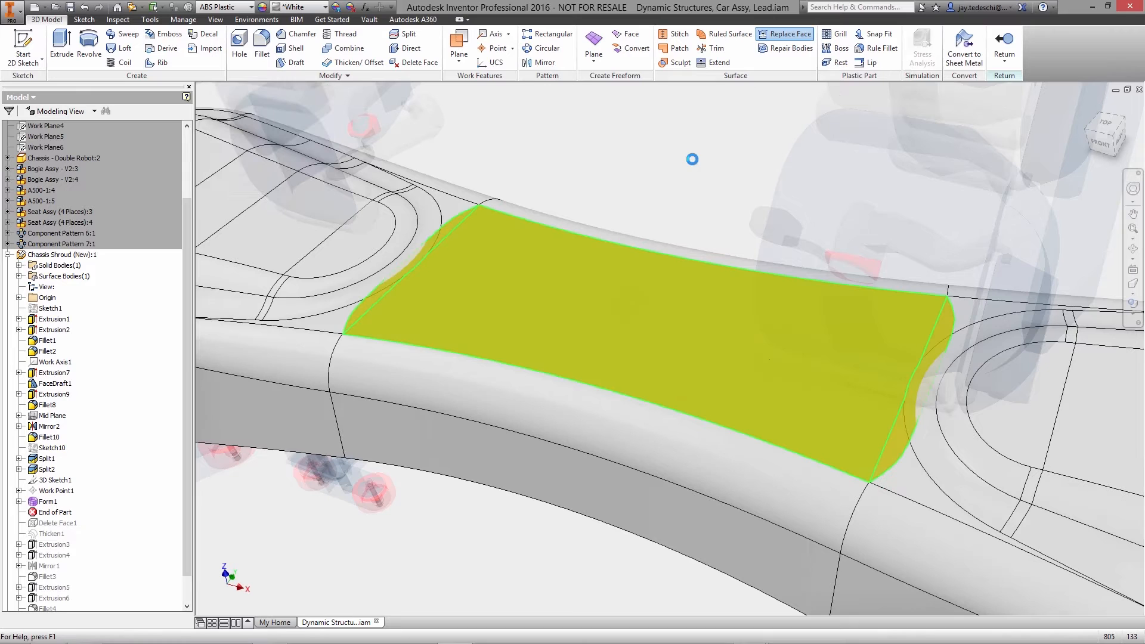
right_click(44, 504)
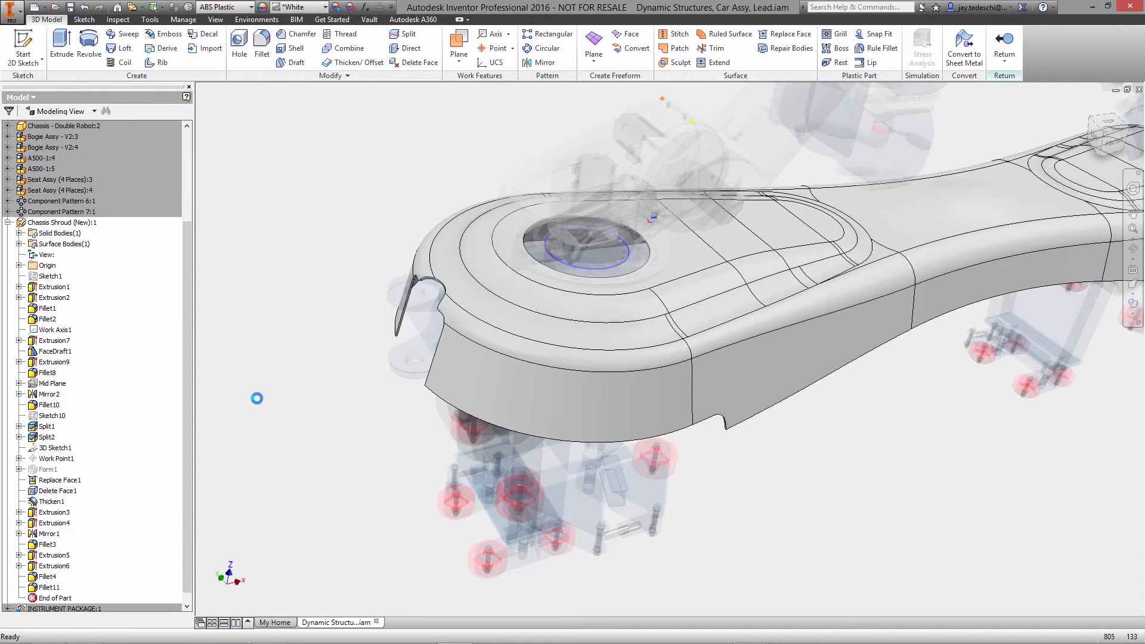
- Revise the arc and Extrusion4 dimensions of the shroud's curved end wall and update
right_click(51, 512)
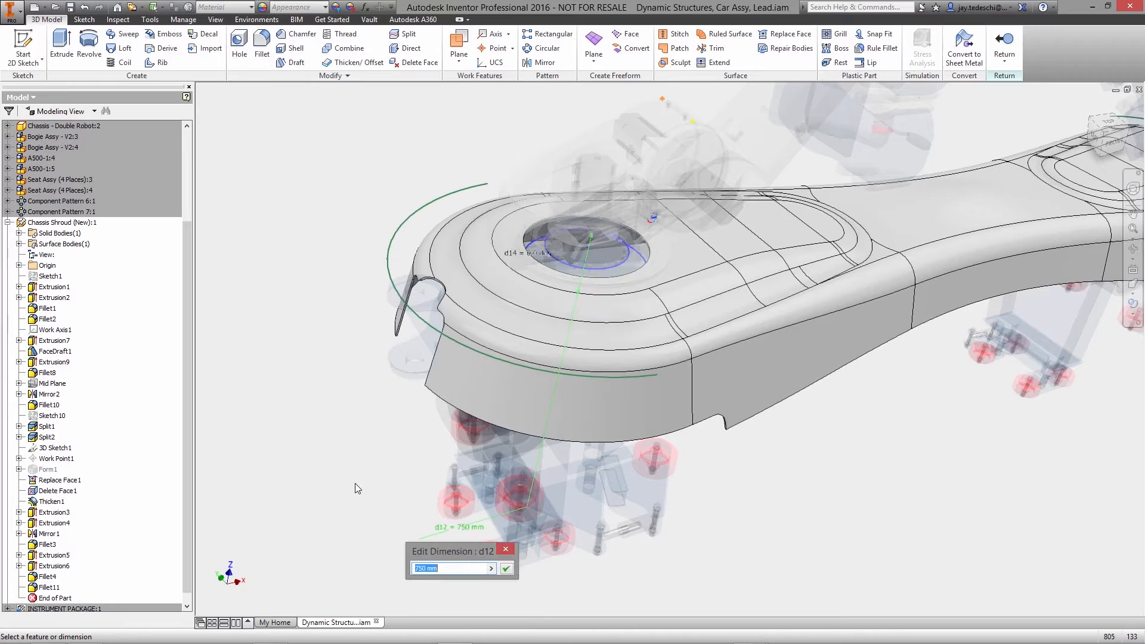
left_click(505, 569)
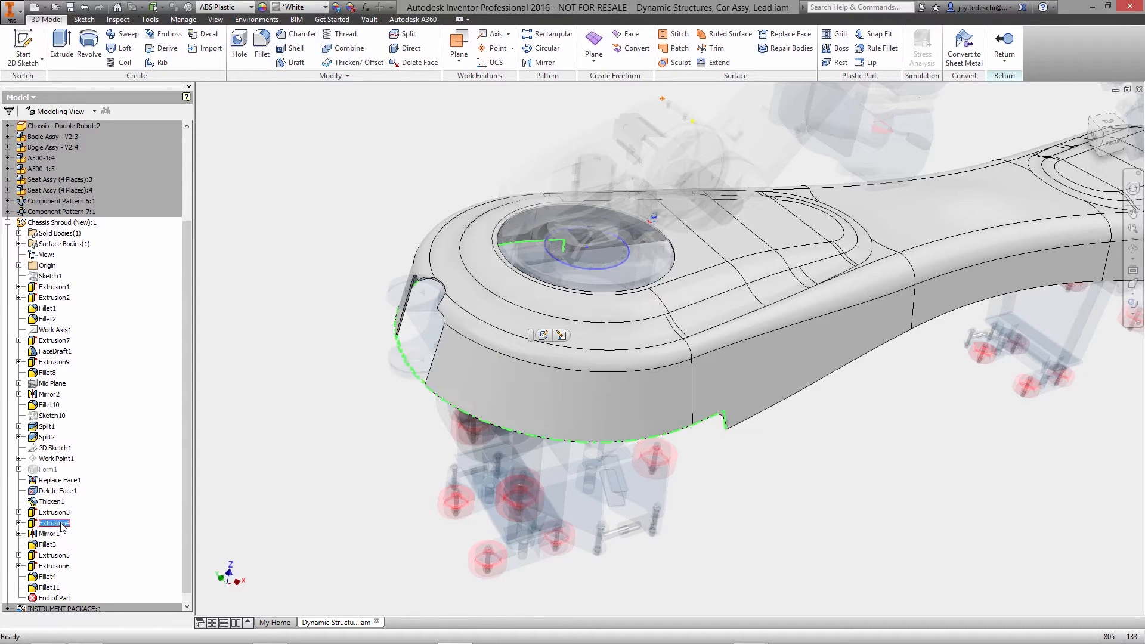
left_click(53, 522)
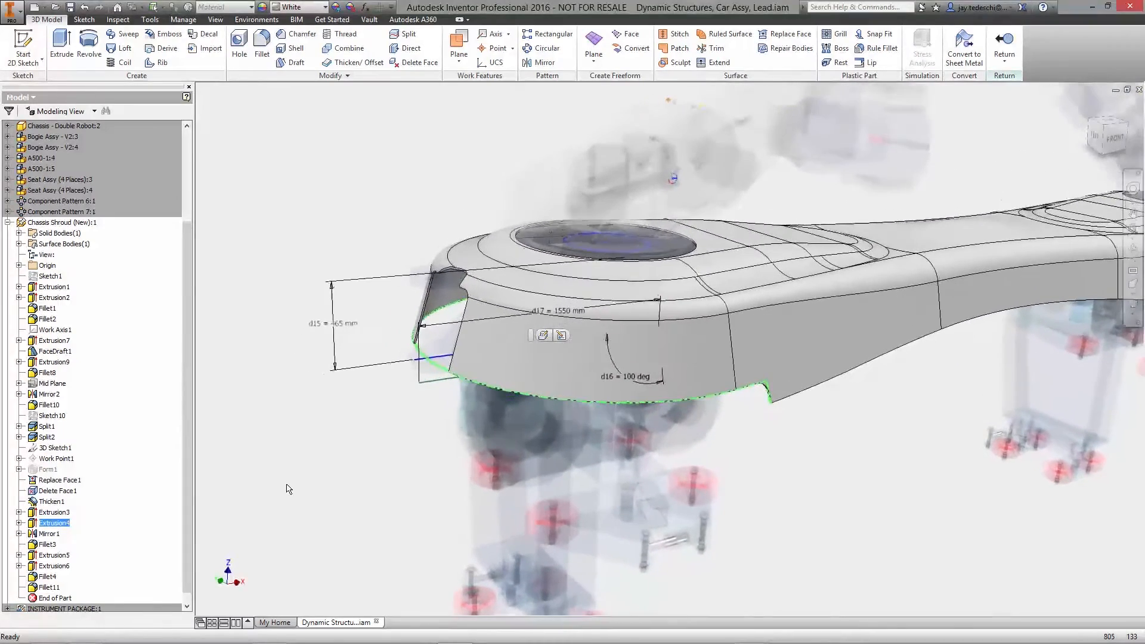
double_click(332, 323)
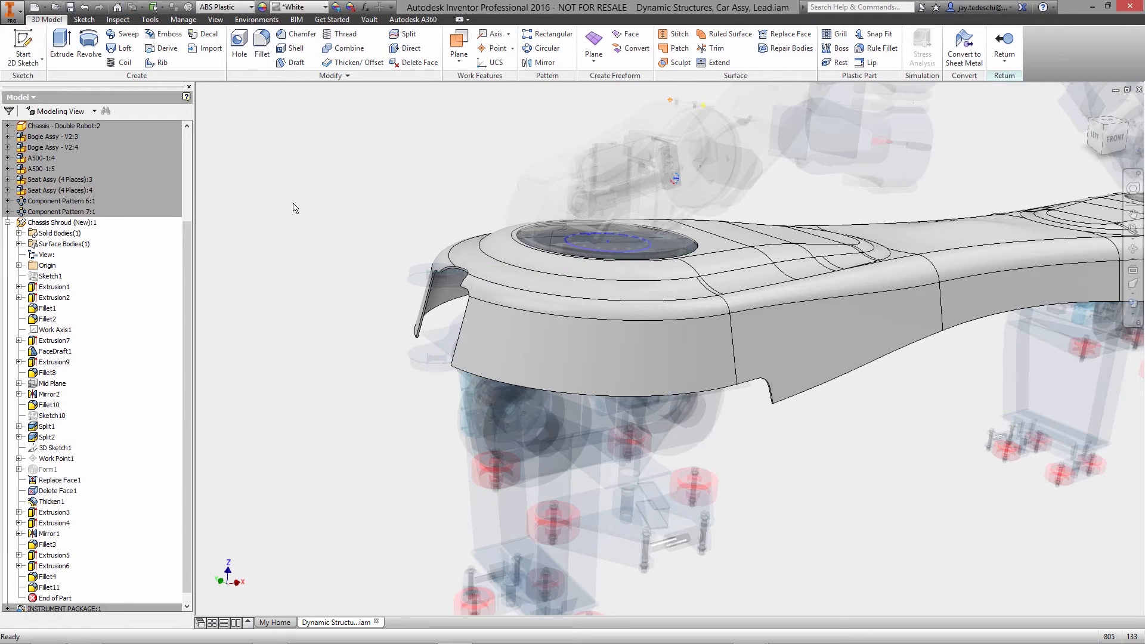
- Direct-edit the end skirt face to cut an opening around the bracket, then Return to the assembly
right_click(307, 237)
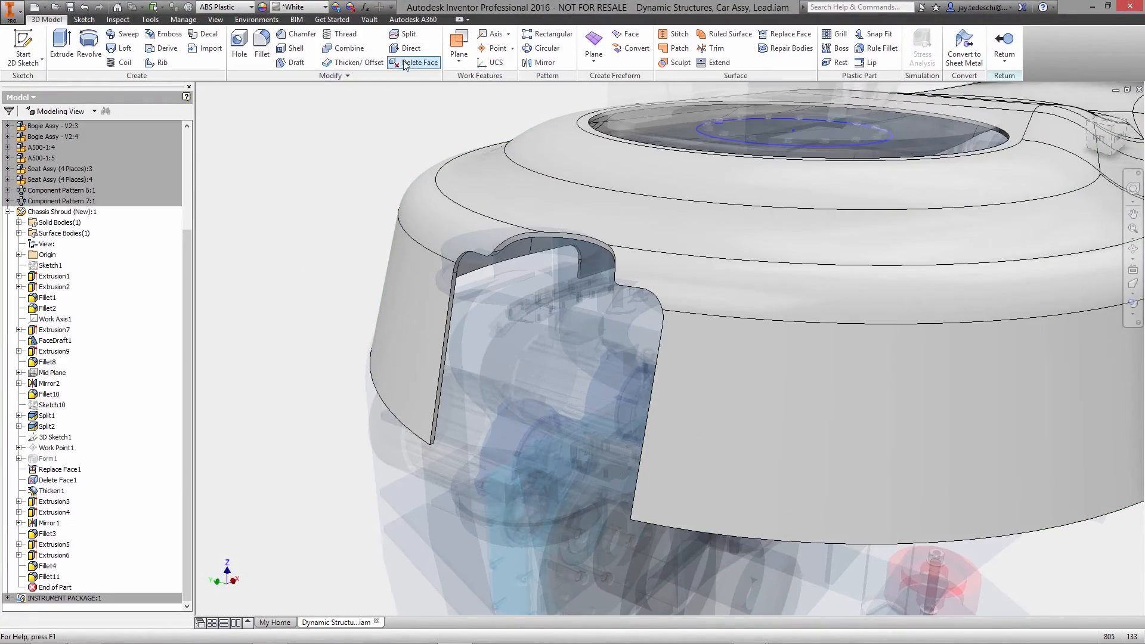
left_click(410, 48)
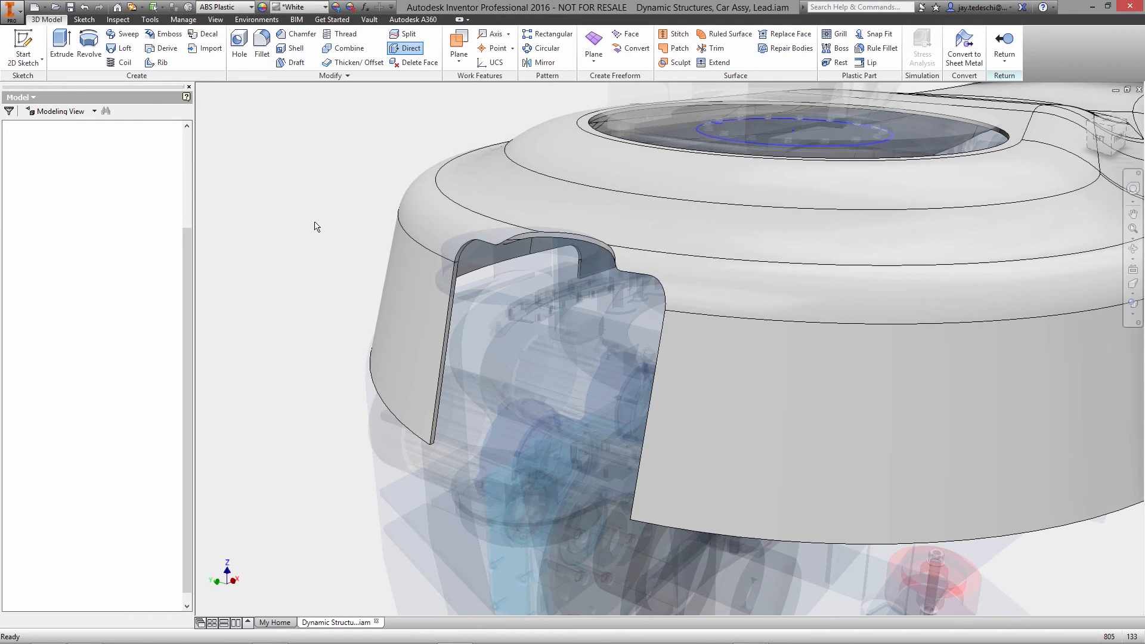
left_click(47, 19)
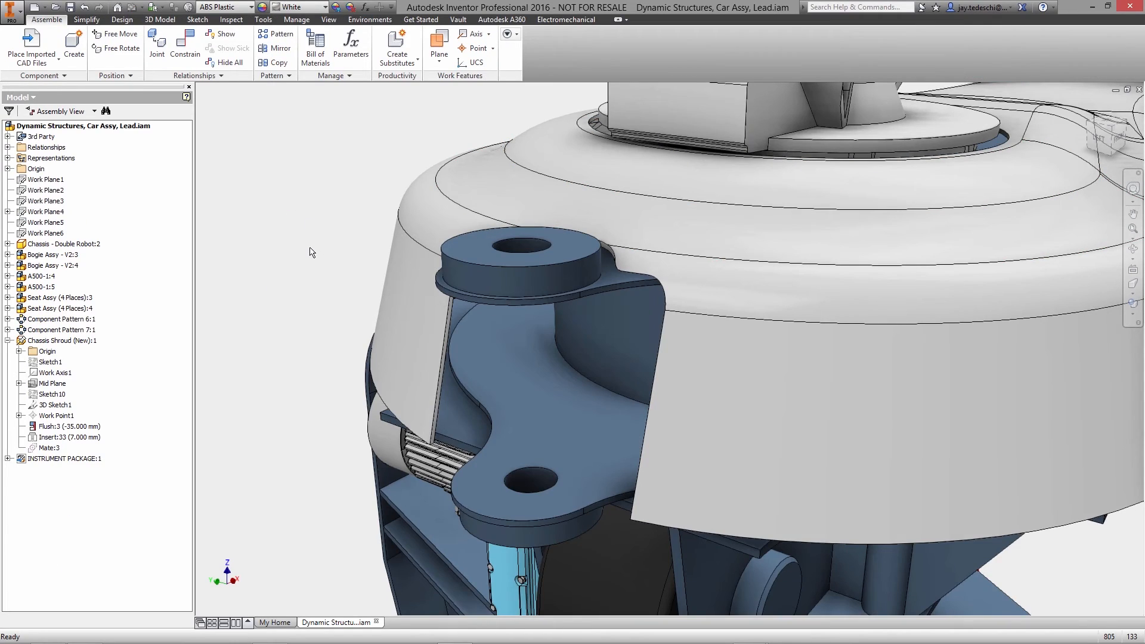